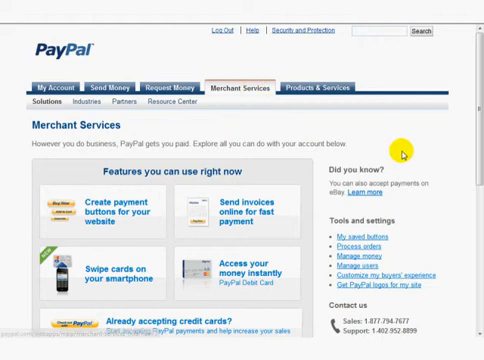
pyautogui.moveTo(72, 206)
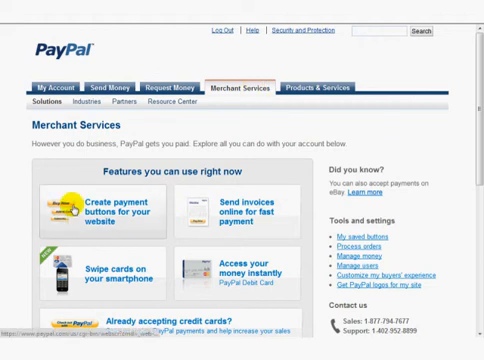
pyautogui.moveTo(182, 228)
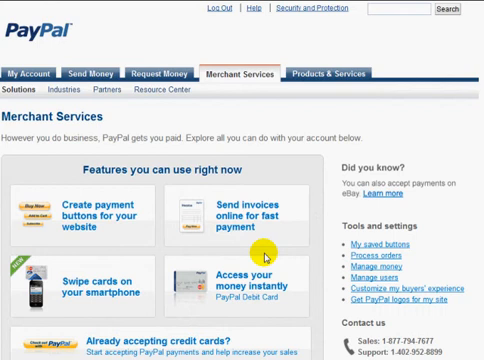
pyautogui.moveTo(352, 236)
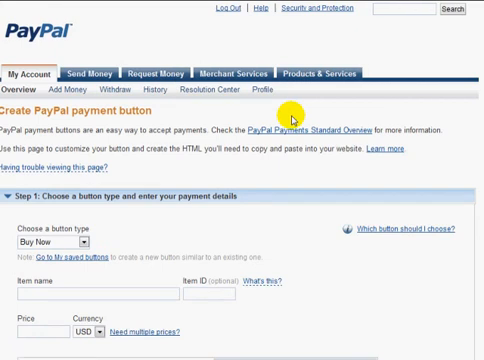
pyautogui.scroll(-3)
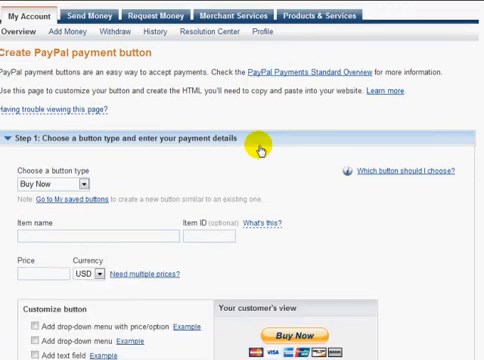
pyautogui.scroll(-3)
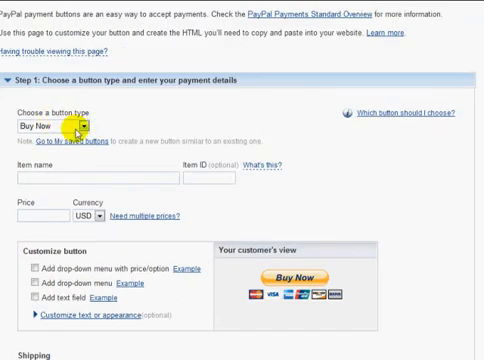
pyautogui.click(56, 128)
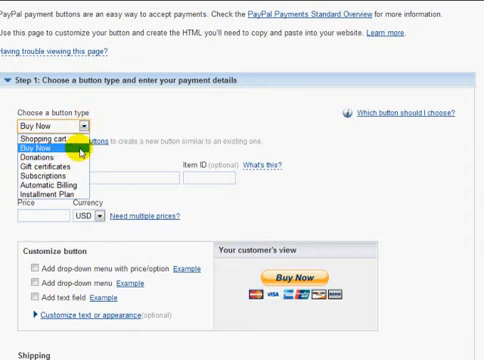
pyautogui.moveTo(50, 176)
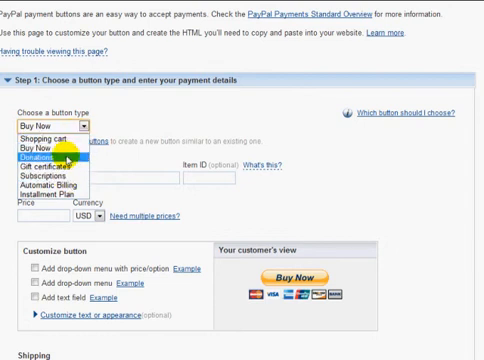
pyautogui.click(60, 128)
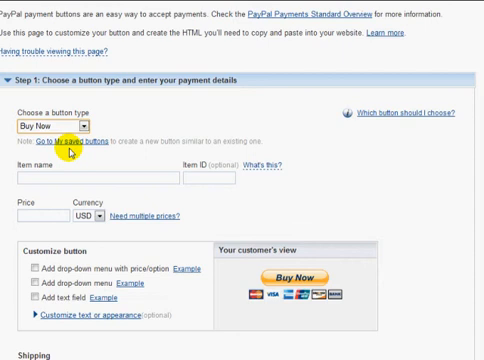
pyautogui.moveTo(128, 96)
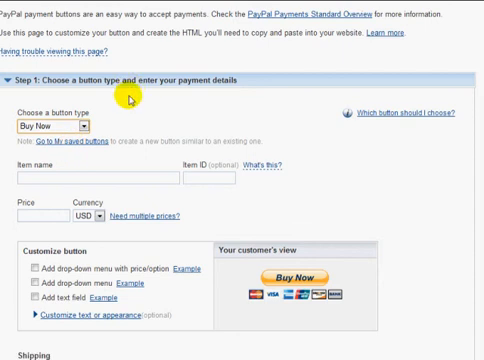
pyautogui.click(52, 126)
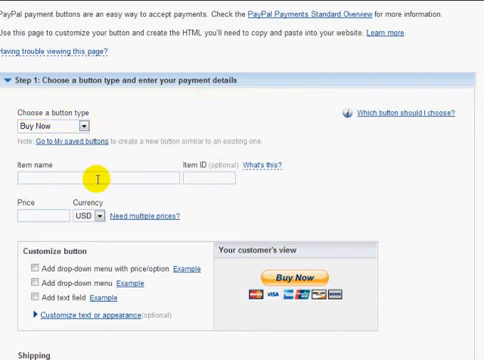
# - Enter item name 'Cat Training Report' and a price of 7 USD
pyautogui.click(96, 178)
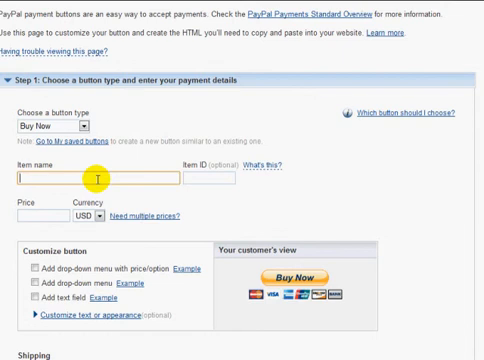
pyautogui.write('Cat Training Report')
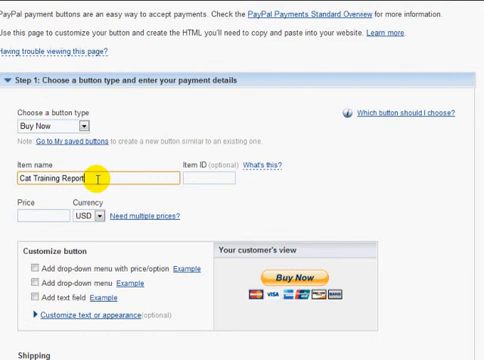
pyautogui.click(40, 212)
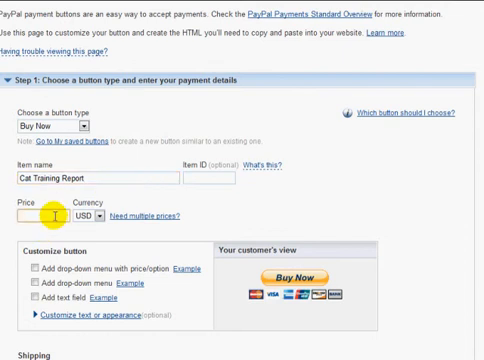
pyautogui.write('7')
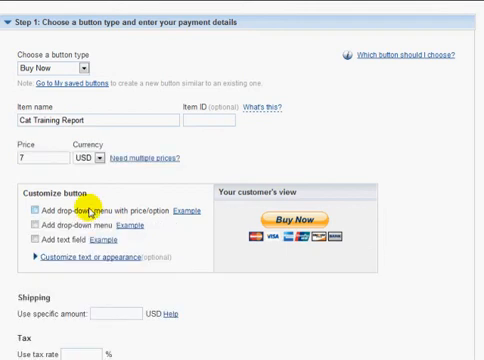
# - Expand 'Customize text or appearance' and keep the default Buy Now button look
pyautogui.click(32, 210)
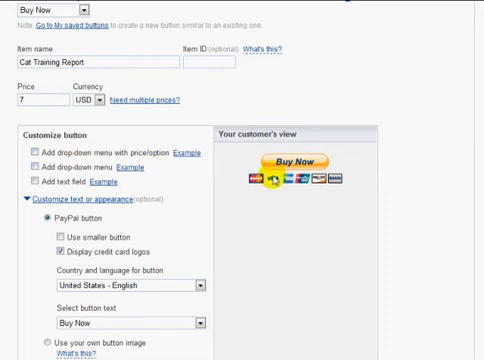
pyautogui.scroll(-3)
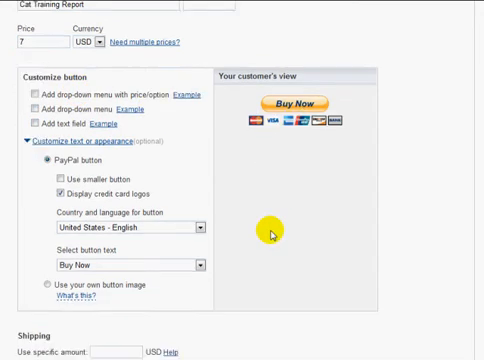
pyautogui.scroll(-3)
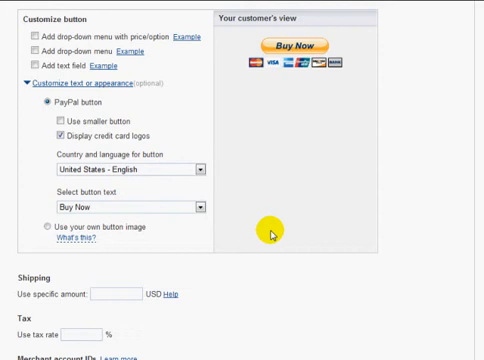
pyautogui.scroll(-3)
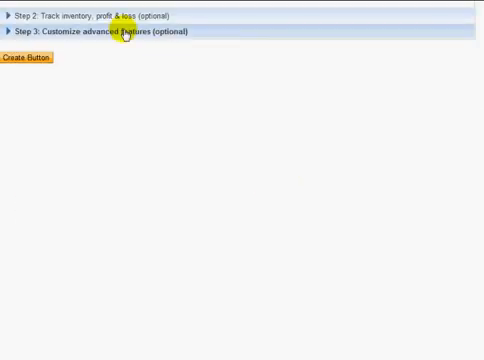
# - Expand 'Step 2: Track inventory, profit & loss' to reveal its options
pyautogui.click(100, 16)
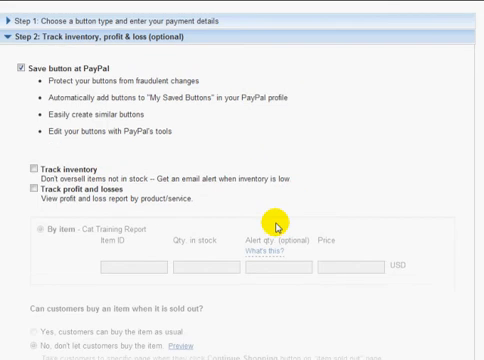
pyautogui.moveTo(130, 168)
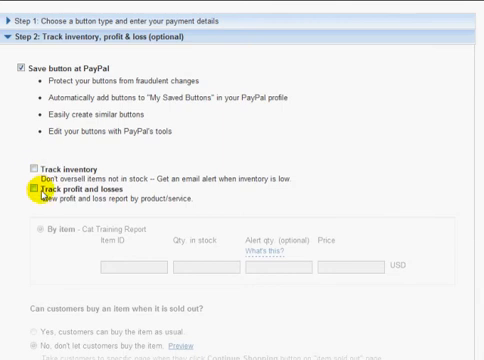
pyautogui.scroll(-3)
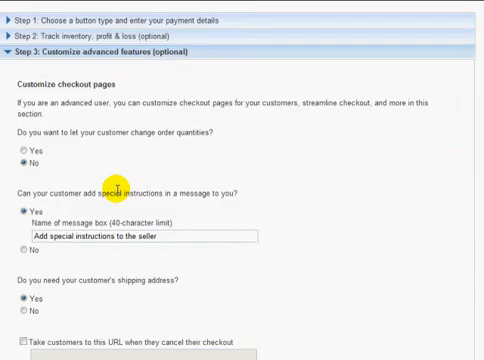
# - Set customer special instructions to No and the shipping address request to No
pyautogui.scroll(-3)
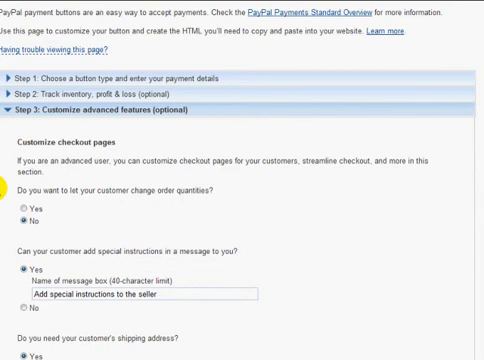
pyautogui.scroll(-3)
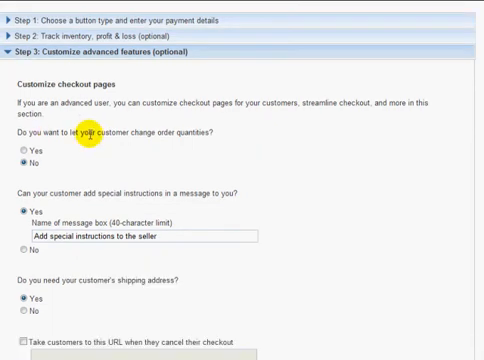
pyautogui.moveTo(216, 142)
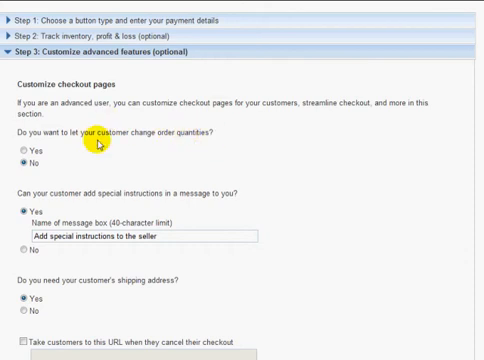
pyautogui.scroll(-3)
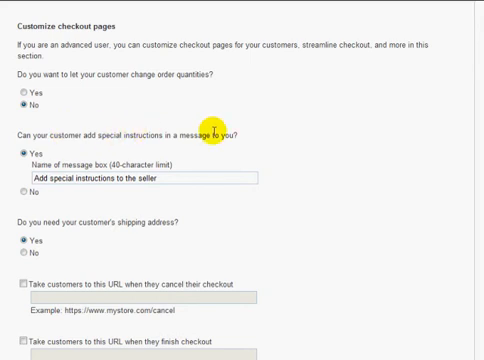
pyautogui.moveTo(216, 156)
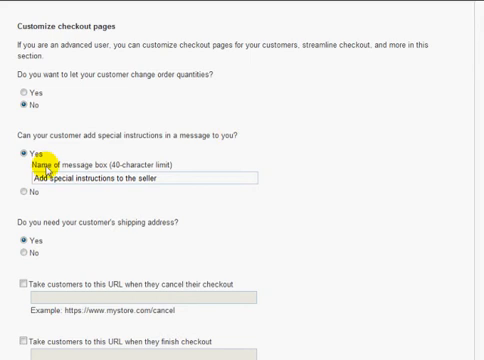
pyautogui.click(22, 166)
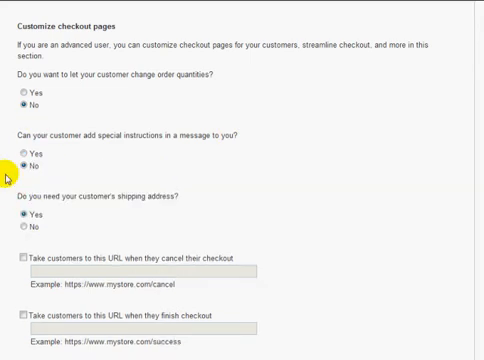
pyautogui.scroll(-3)
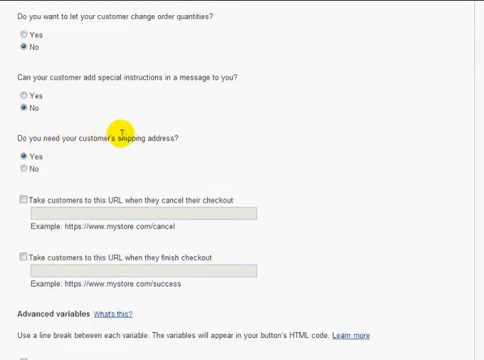
pyautogui.moveTo(24, 172)
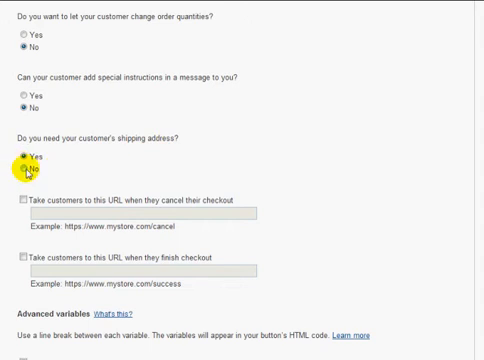
pyautogui.click(24, 168)
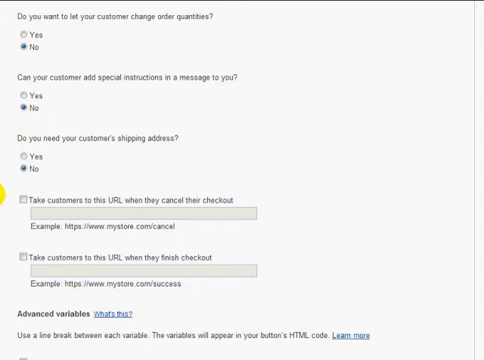
pyautogui.scroll(-3)
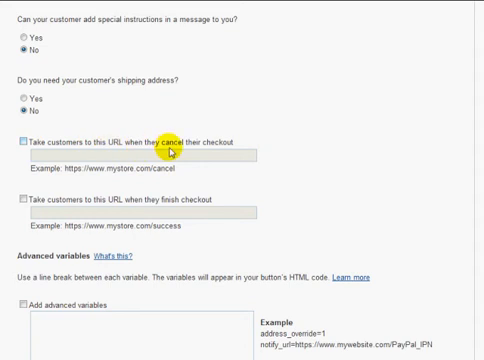
pyautogui.click(22, 140)
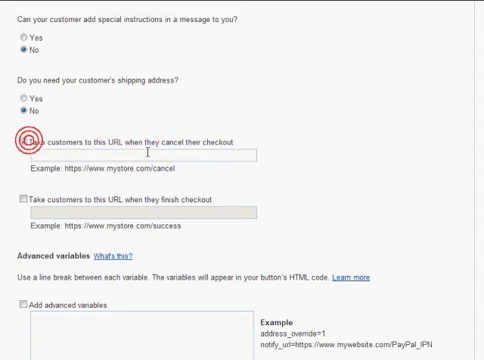
pyautogui.click(22, 144)
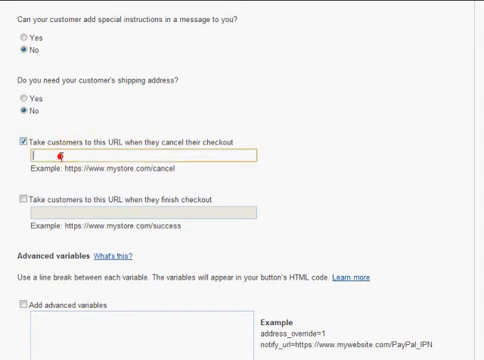
pyautogui.write('salespage')
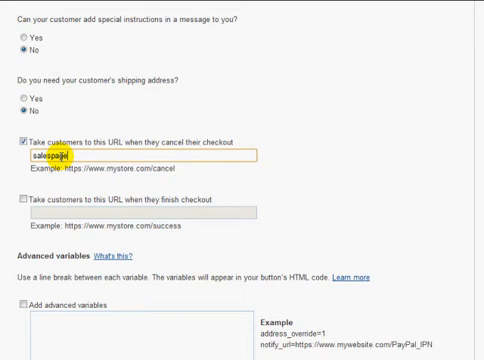
pyautogui.write('www.')
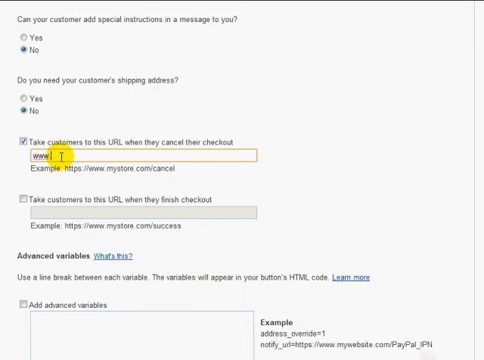
pyautogui.write('yourdomain')
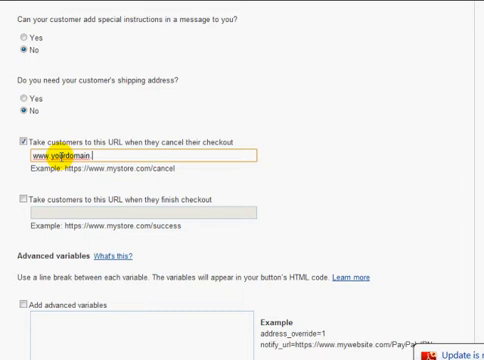
pyautogui.write('com')
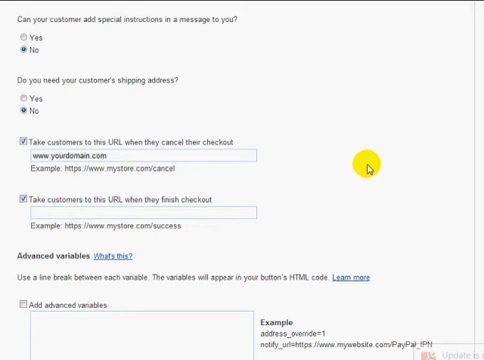
pyautogui.scroll(-3)
pyautogui.write('www.yourdomain.com/')
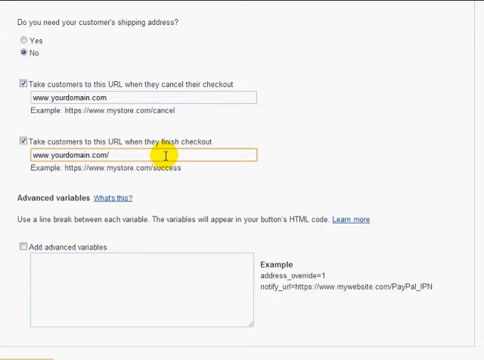
pyautogui.write('than')
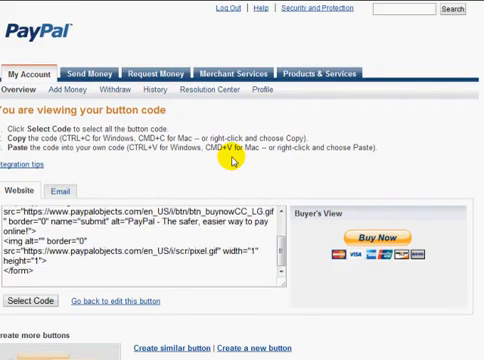
pyautogui.moveTo(228, 160)
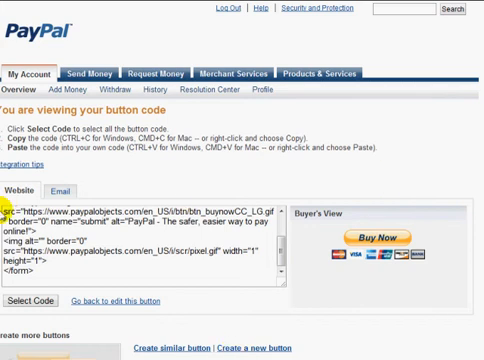
# - Create the Buy Now button and move toward its generated website code
pyautogui.scroll(-3)
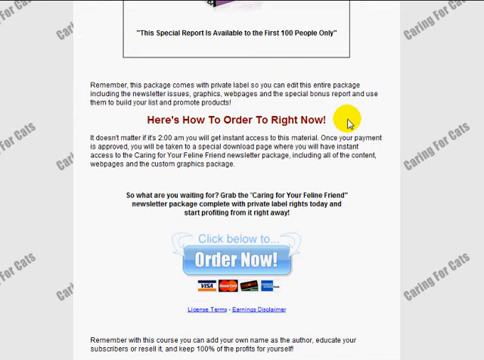
# - Scroll the sales page down to the Order Now button in Chrome
pyautogui.scroll(-3)
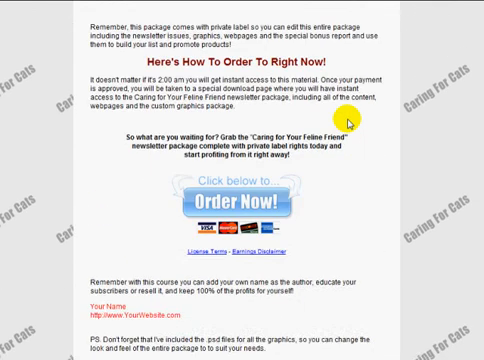
pyautogui.moveTo(292, 194)
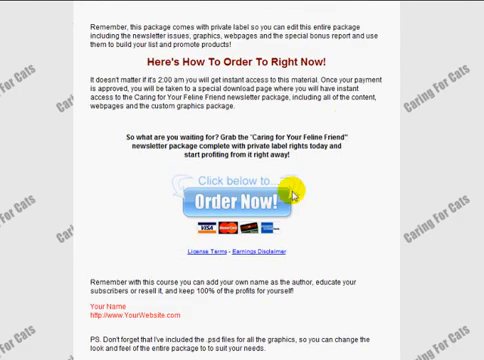
pyautogui.moveTo(298, 196)
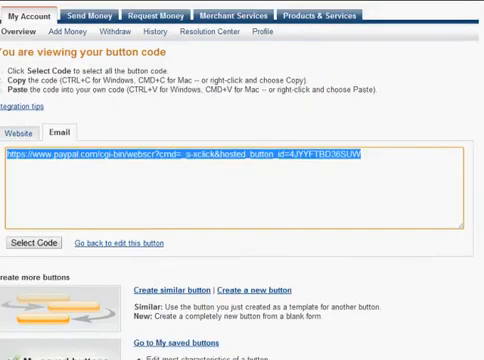
# - Show the Buy Now button's Website HTML form code instead of the email link
pyautogui.click(56, 158)
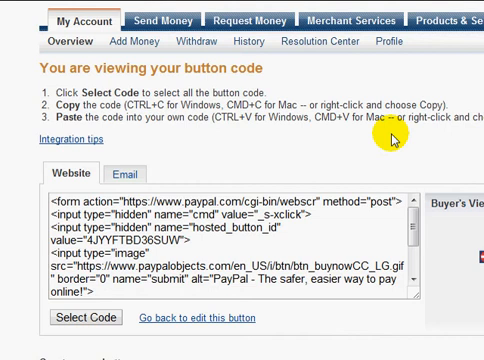
pyautogui.moveTo(392, 138)
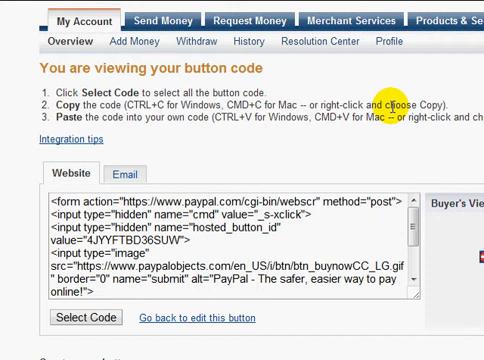
pyautogui.moveTo(360, 152)
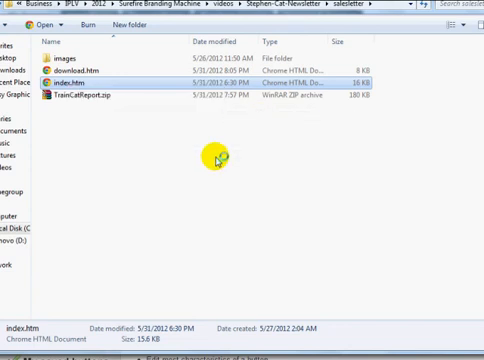
pyautogui.moveTo(220, 160)
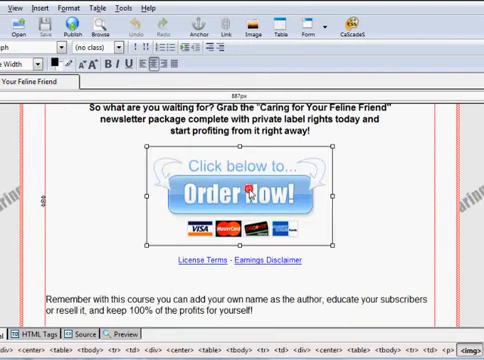
# - Paste the PayPal address into the Order Now image's link URL in KompoZer
pyautogui.doubleClick(234, 192)
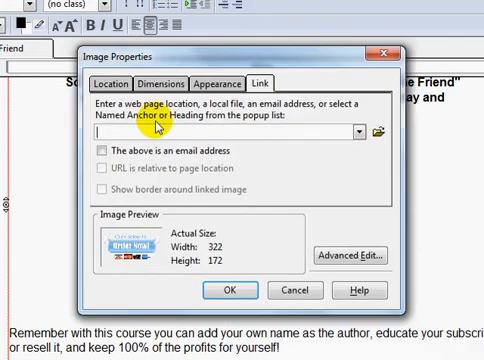
pyautogui.rightClick(180, 132)
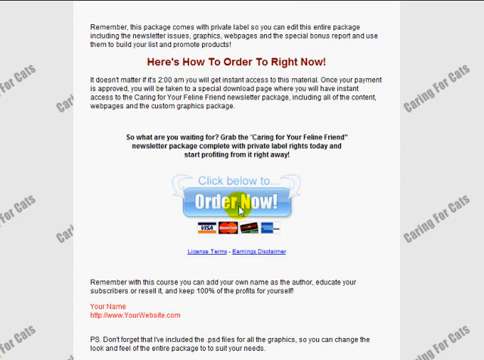
# - Scroll the reloaded sales page to its Order Now section in Chrome
pyautogui.scroll(-3)
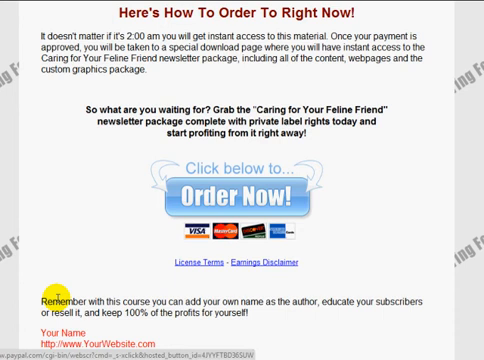
pyautogui.moveTo(250, 192)
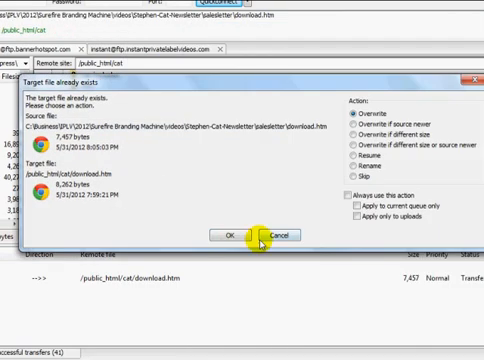
# - Confirm overwriting the existing download.htm on the server
pyautogui.click(256, 234)
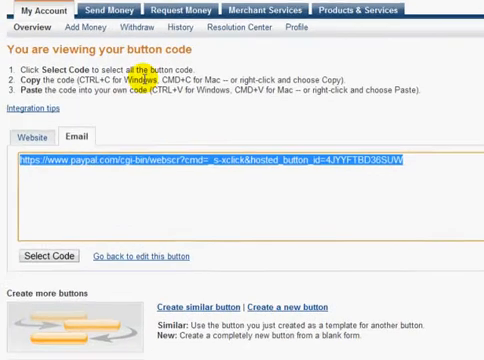
# - Show the Buy Now button's website HTML code, ready to select
pyautogui.click(40, 148)
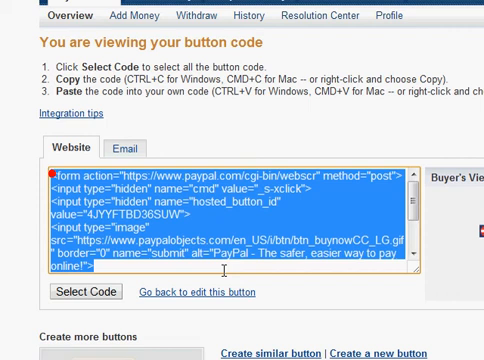
pyautogui.scroll(-3)
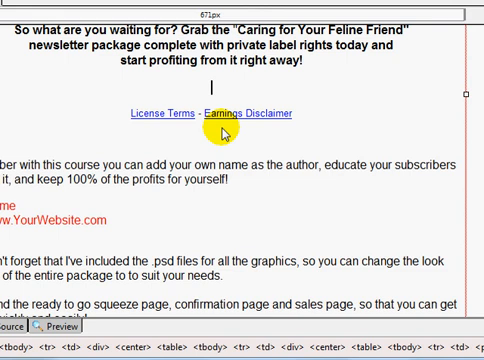
pyautogui.moveTo(222, 160)
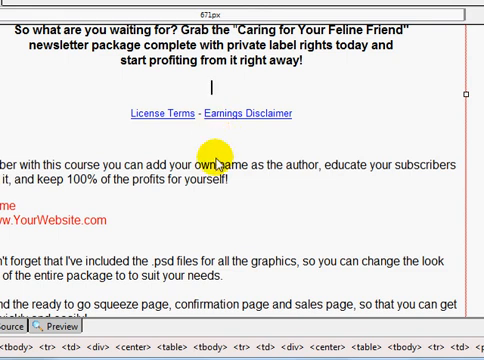
pyautogui.moveTo(244, 100)
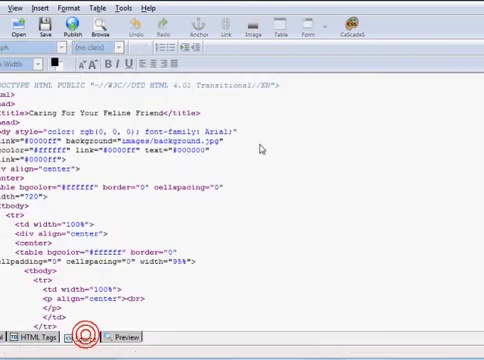
# - Search the sales page's HTML source for 12332 to find the button's spot
pyautogui.scroll(-3)
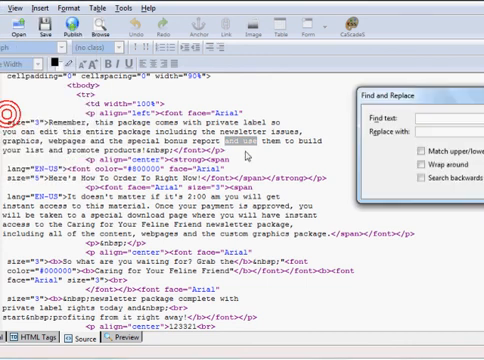
pyautogui.write('12332')
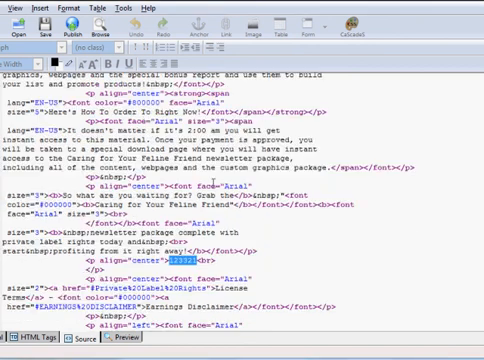
pyautogui.scroll(-3)
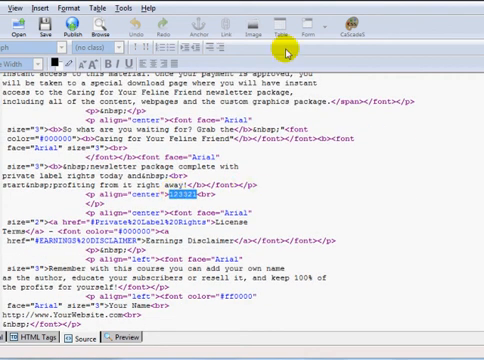